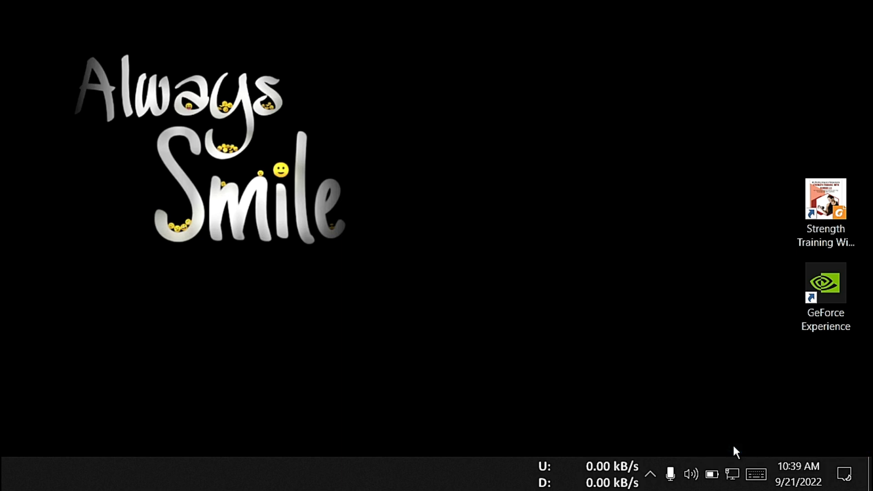
- Bring up Power Options, currently listing only the Balanced (recommended) plan
click(183, 479)
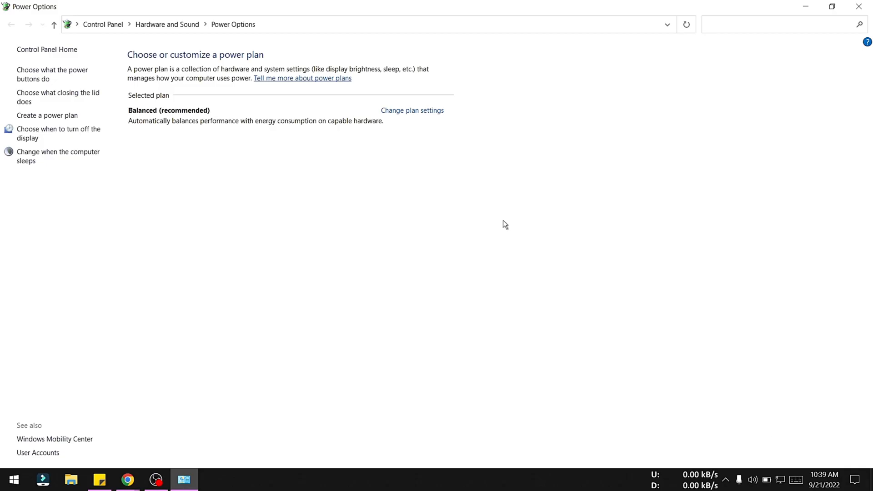
mouse_move(168, 96)
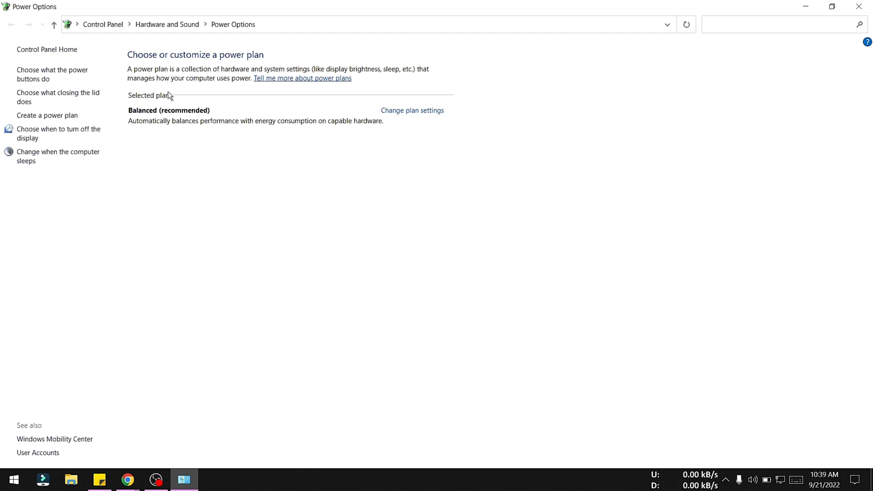
mouse_move(174, 163)
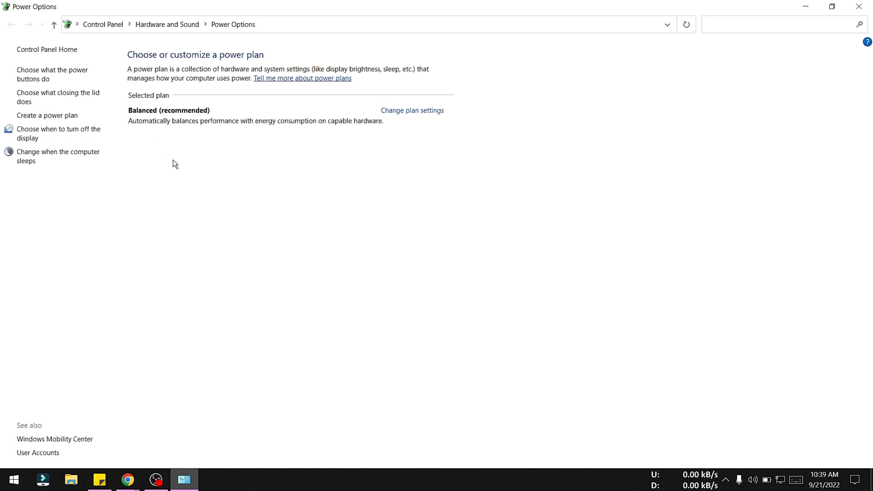
mouse_move(200, 121)
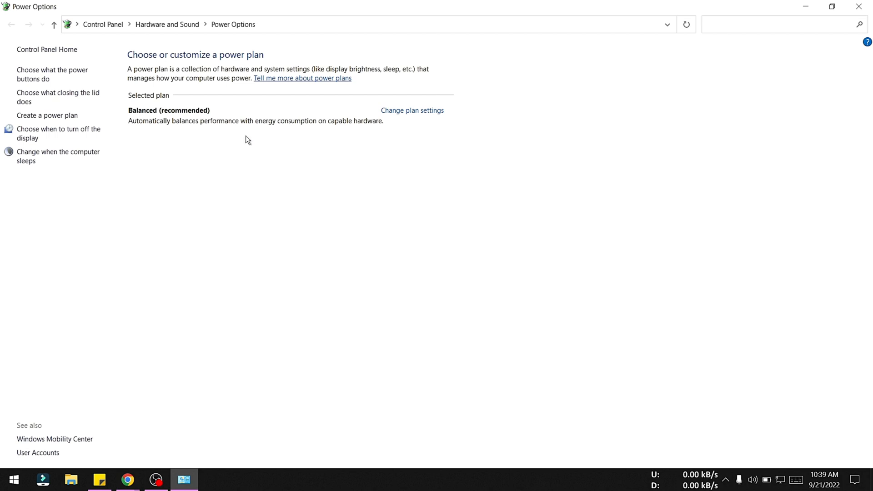
mouse_move(206, 164)
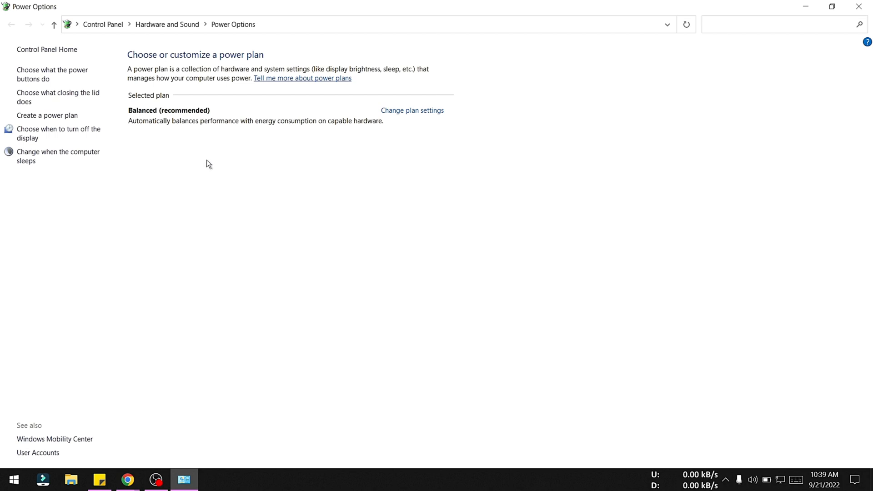
mouse_move(203, 163)
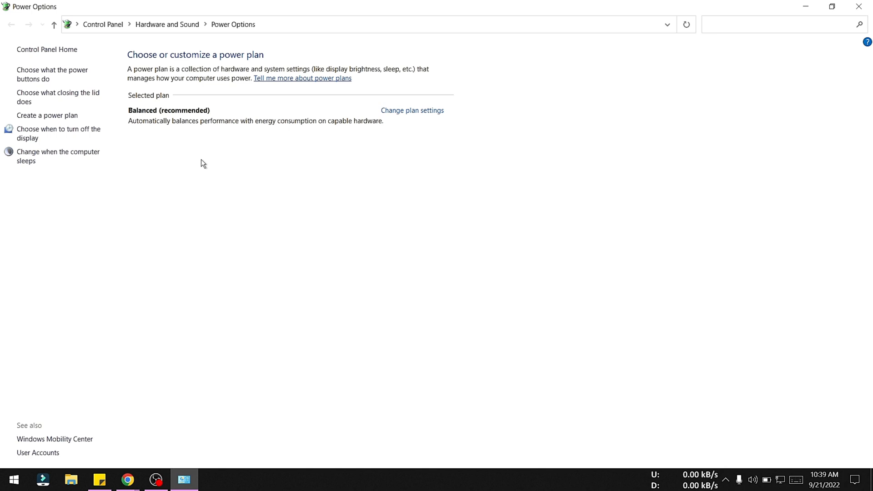
mouse_move(47, 116)
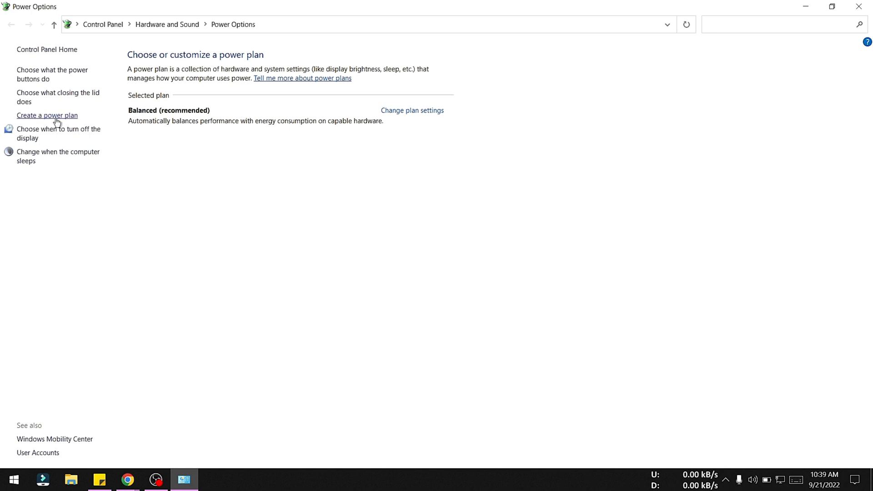
- Create a plan named 'Power Saver' based on Power saver and make it active
click(46, 116)
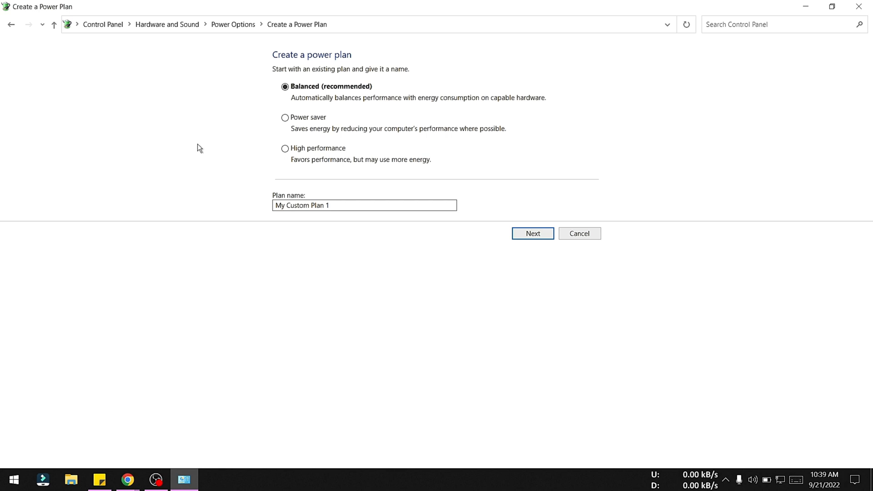
click(284, 117)
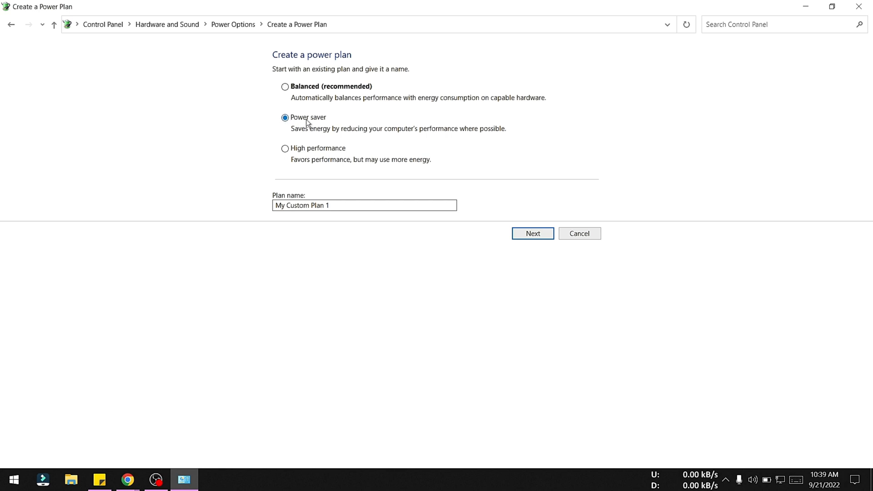
text(Power Saver)
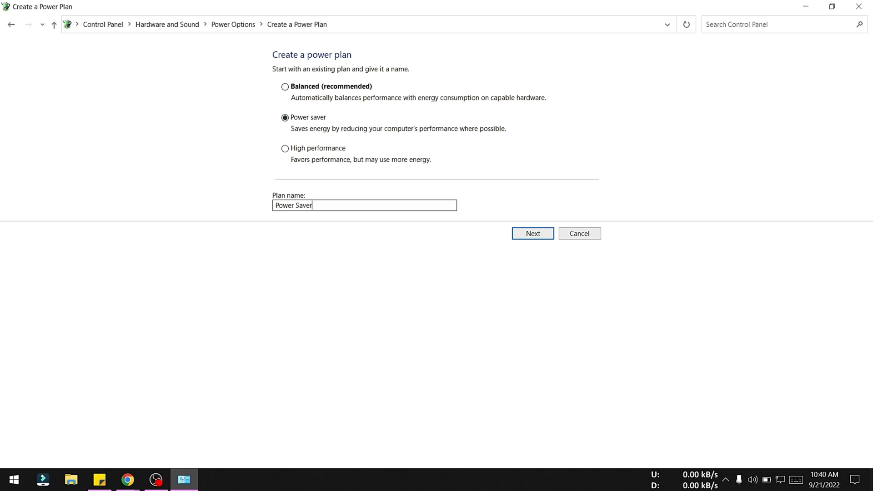
click(532, 234)
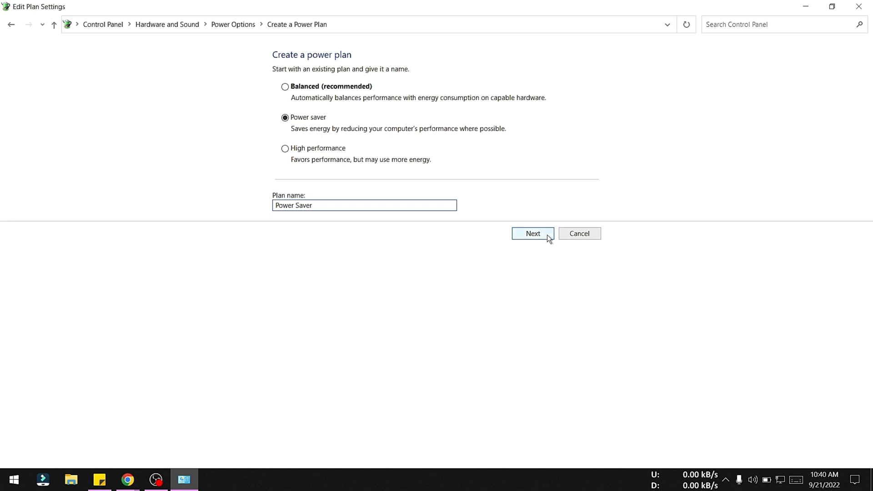
click(532, 233)
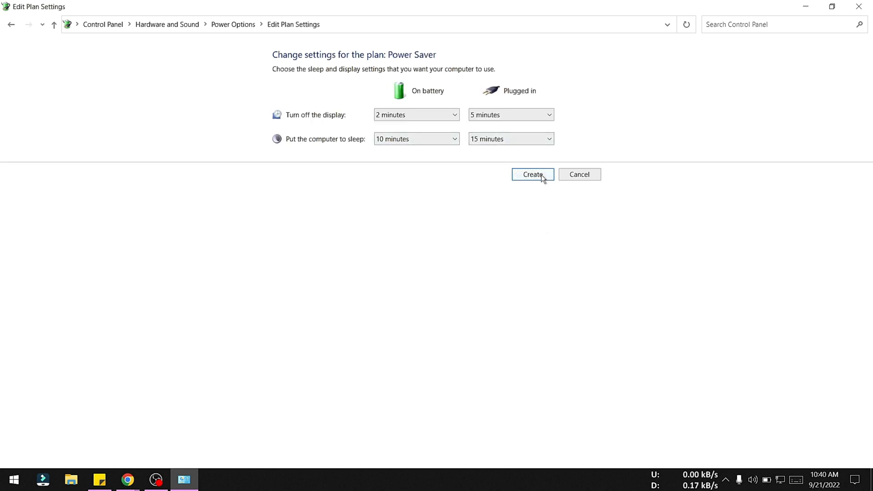
click(532, 175)
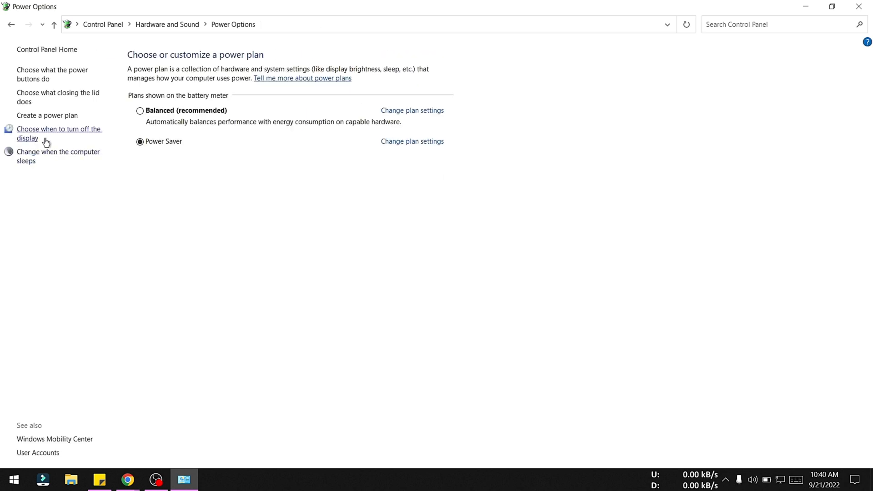
- Create an active plan based on High performance, keeping its default name
click(46, 115)
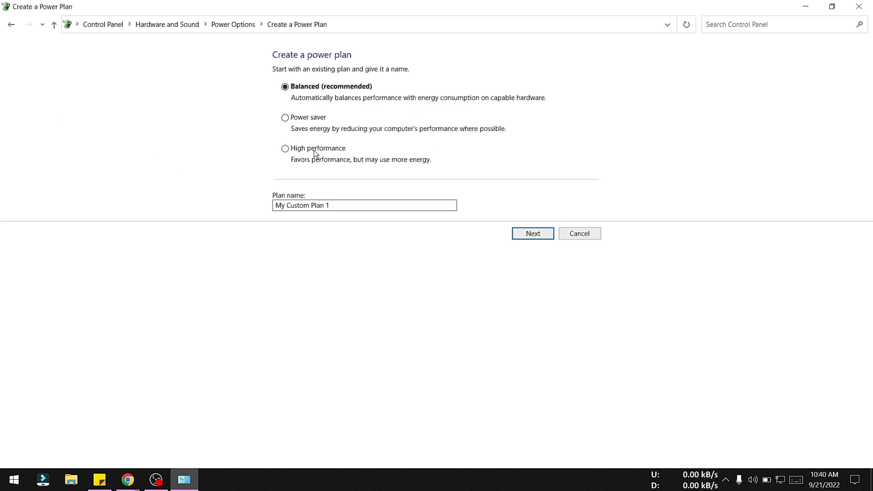
click(285, 148)
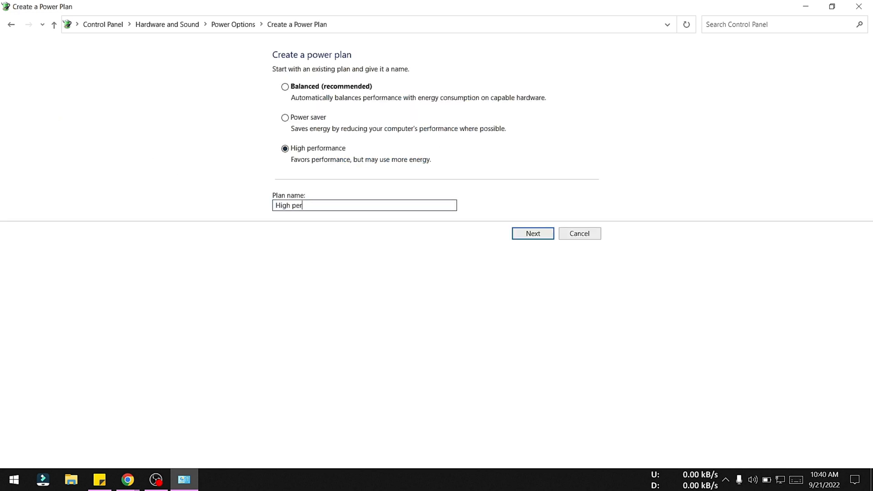
text(formance)
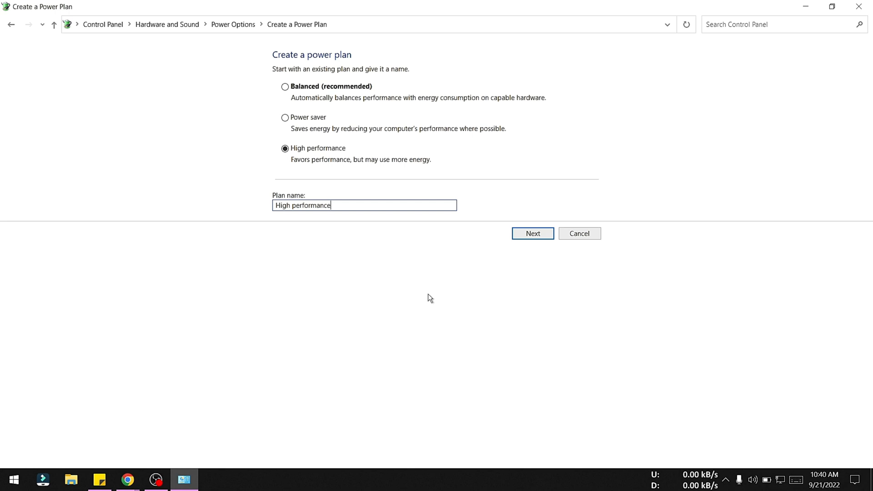
click(532, 234)
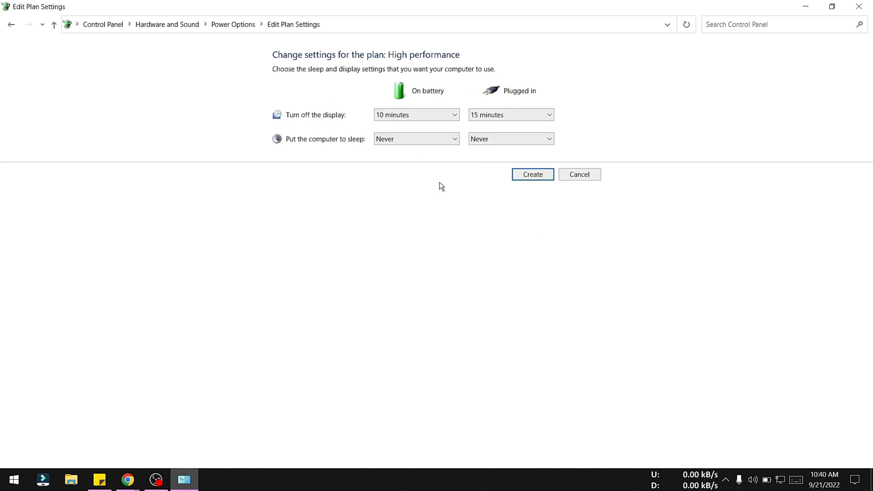
click(579, 175)
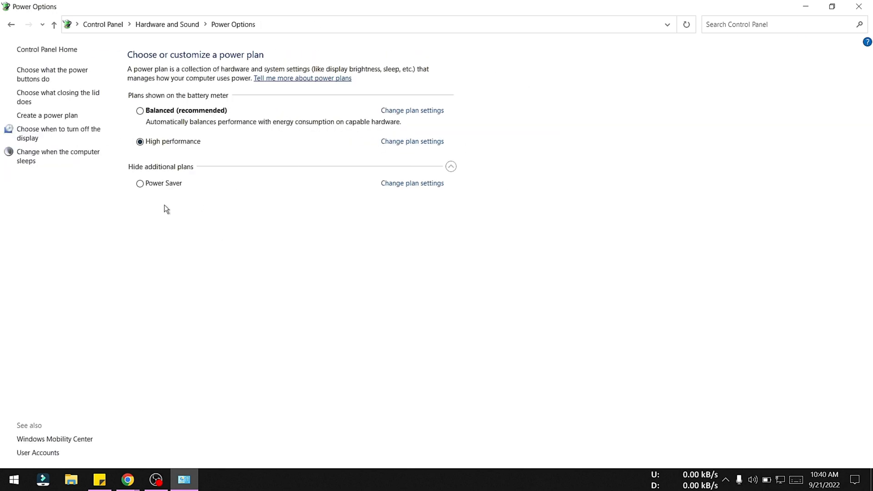
mouse_move(183, 193)
text(cmd)
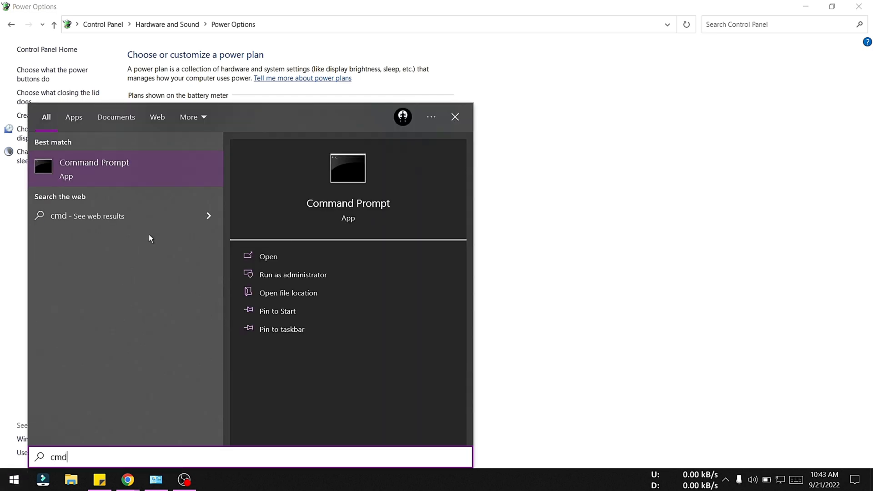
mouse_move(304, 281)
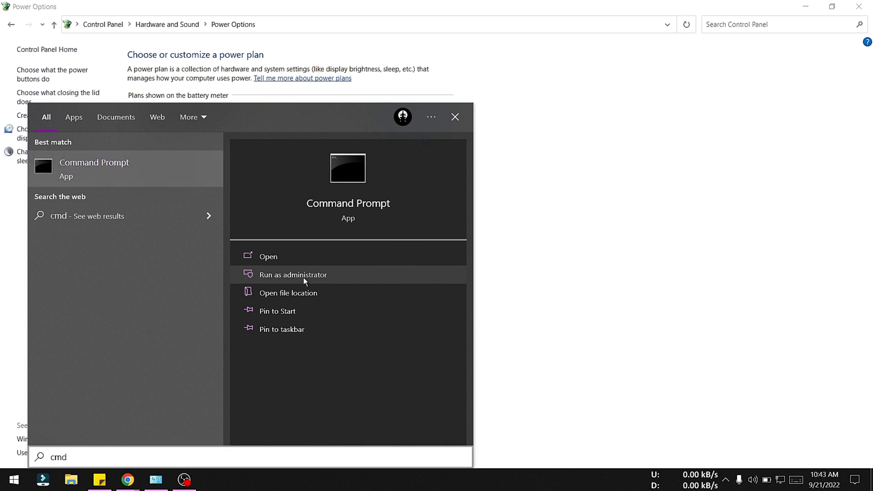
- Launch Command Prompt as administrator from the cmd search result
click(292, 274)
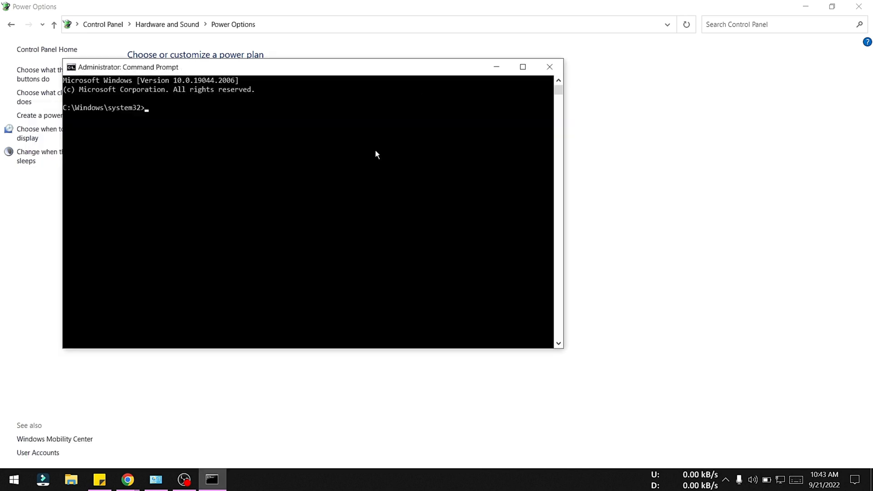
- Duplicate hidden scheme e9a42b02-d5df-448d-aa00-03f14749eb61 to add Ultimate Performance, then list schemes with powercfg /list
text(powercfg -duplicatescheme e9a42b02-d5df-448d-aa00-03f14749eb61)
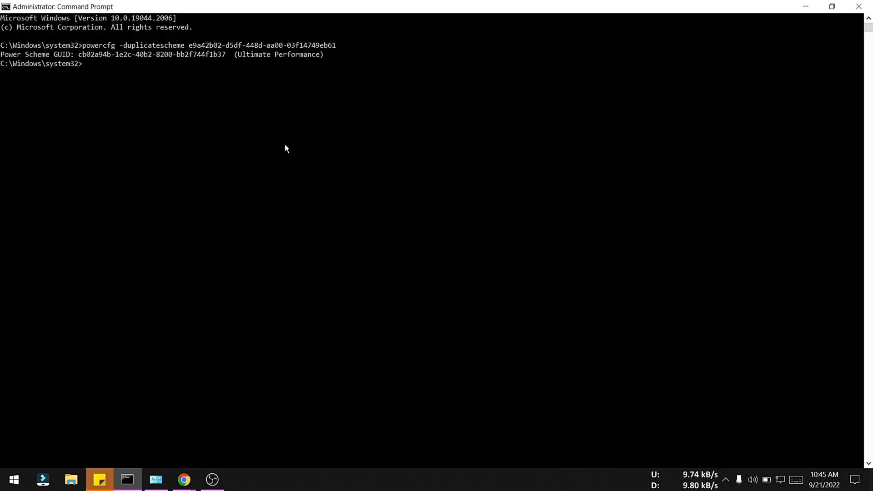
text(powercfg /list)
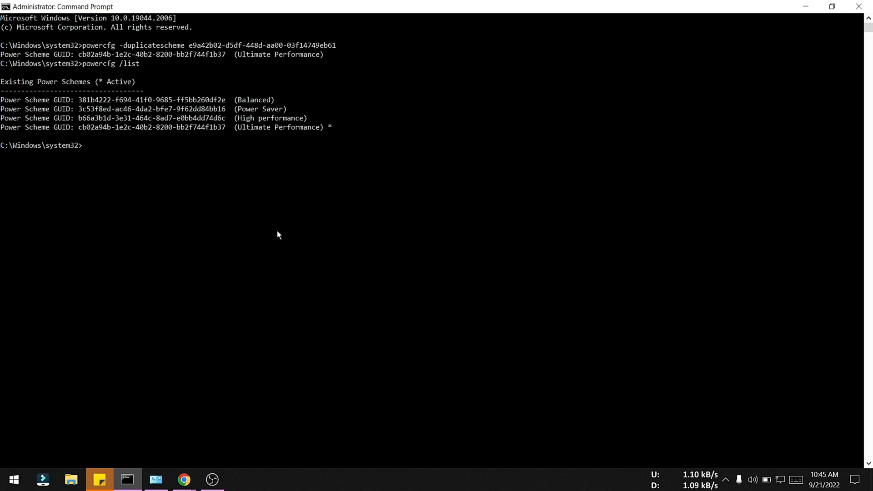
- Run powercfg -delete with the High performance GUID to remove that scheme
text(powe)
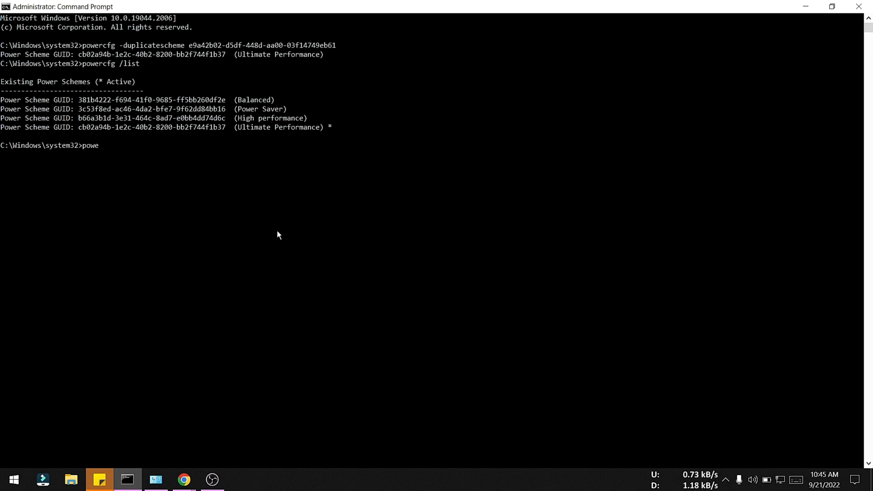
text(rfg -delete)
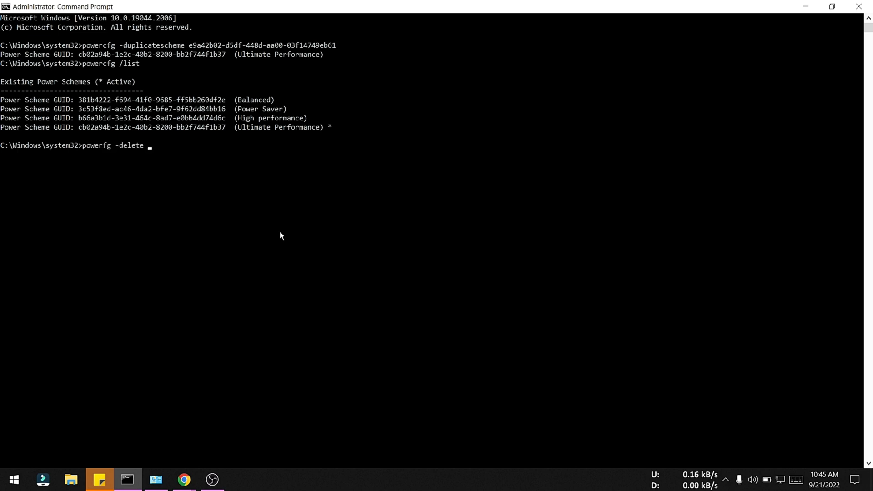
mouse_move(246, 140)
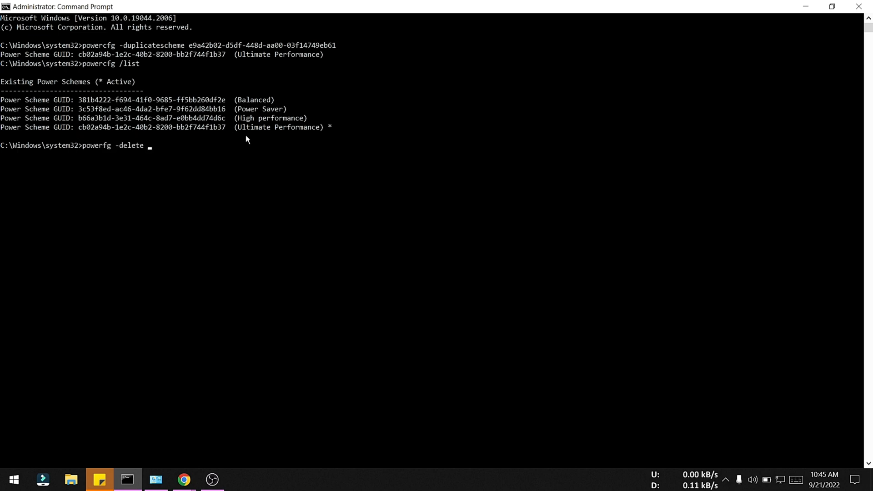
mouse_move(267, 114)
text(powercfg)
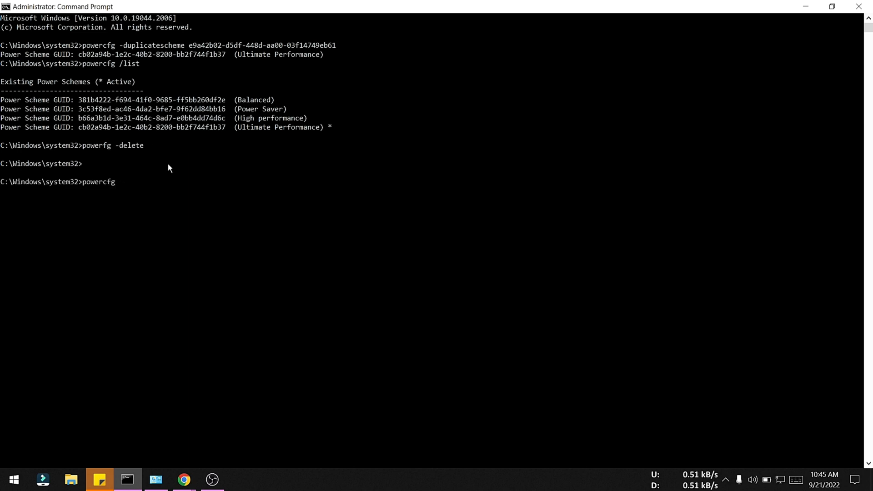
text(-de;)
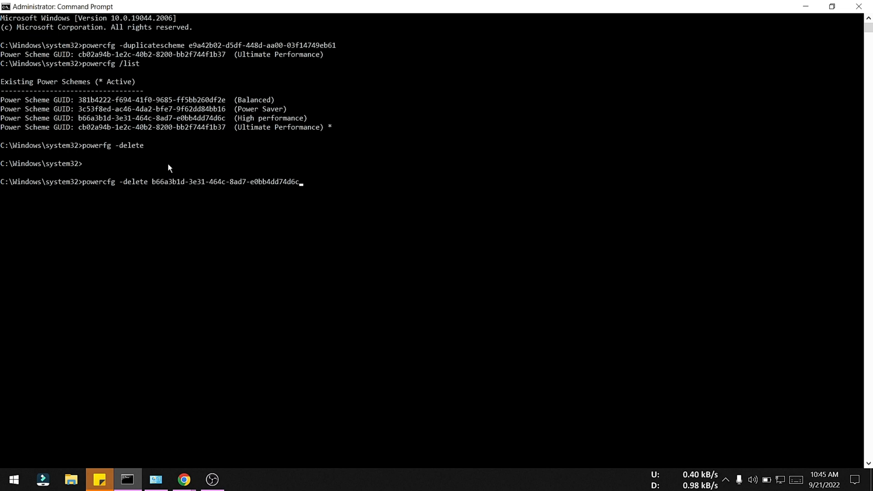
key(enter)
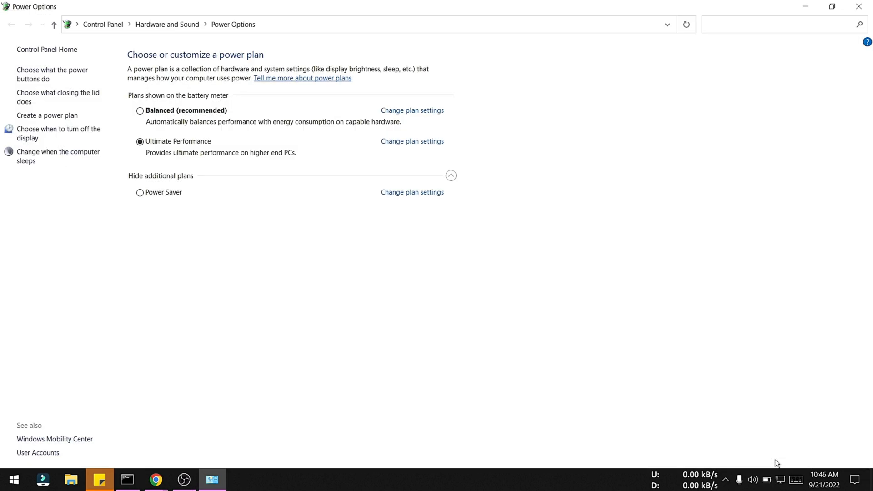
mouse_move(204, 228)
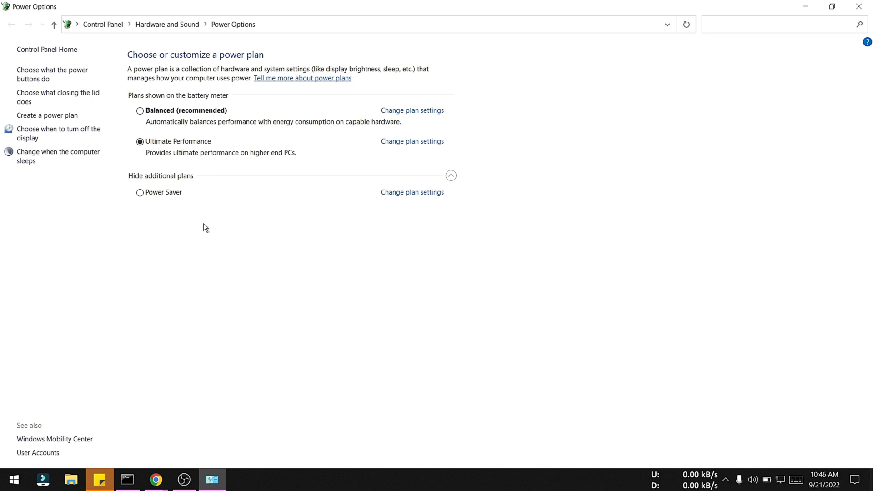
mouse_move(163, 133)
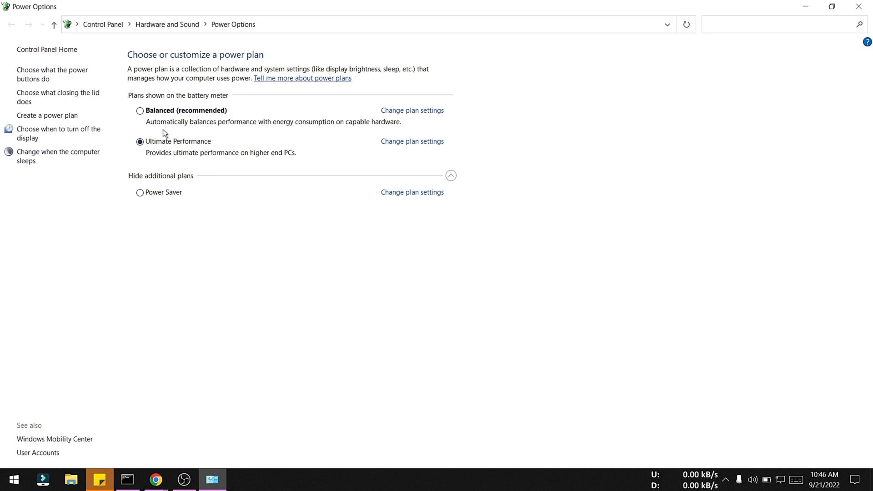